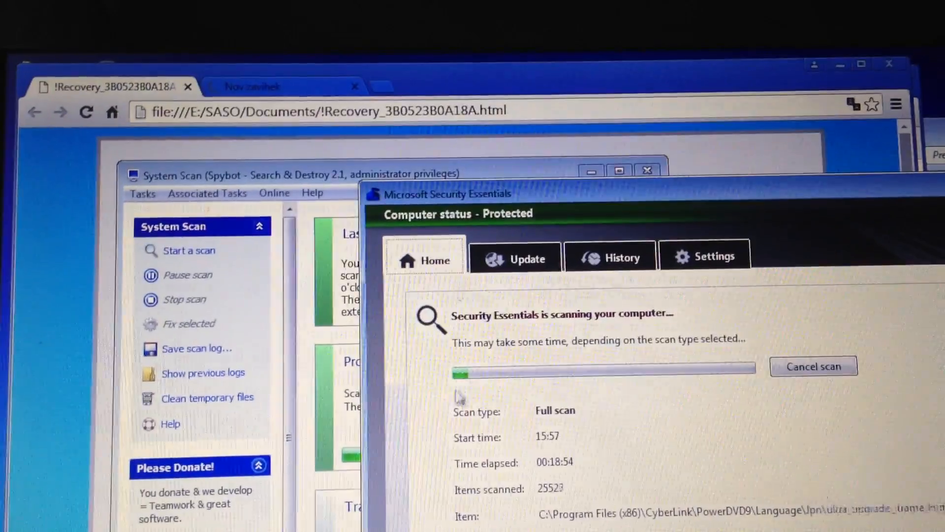
Review the History list and the details of the severe Ransom:Win32/Urausy.E detection.
{"action": "left_click", "coordinate": [610, 256]}
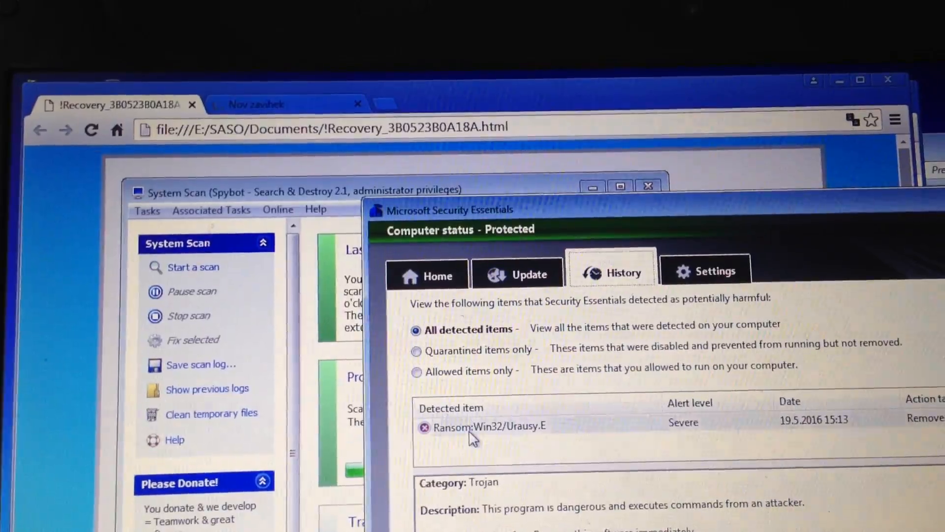
{"action": "left_click", "coordinate": [488, 425]}
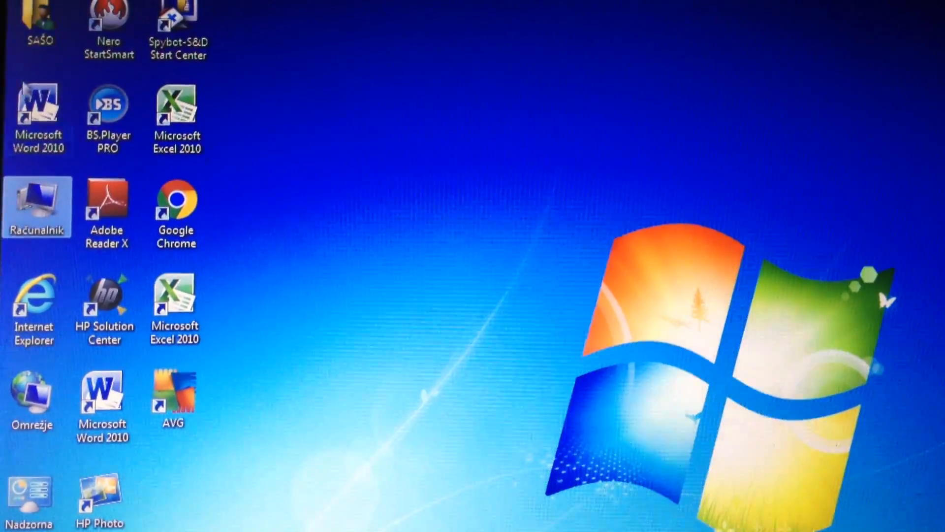
Browse drive D (Rezerviran sistem) showing the !Recovery_3B0523B0A18A notes and BOOTSECT.BAK.crypt, then return to Computer.
{"action": "double_click", "coordinate": [37, 205]}
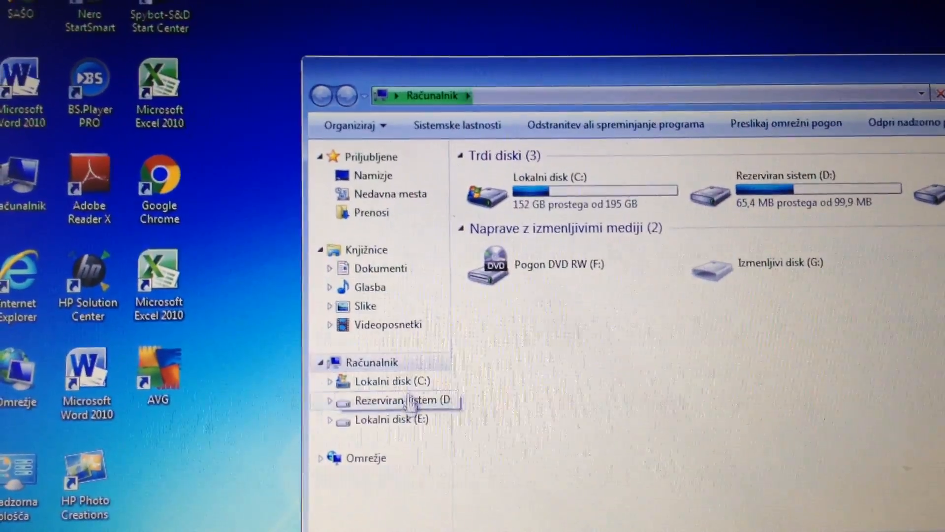
{"action": "double_click", "coordinate": [394, 400]}
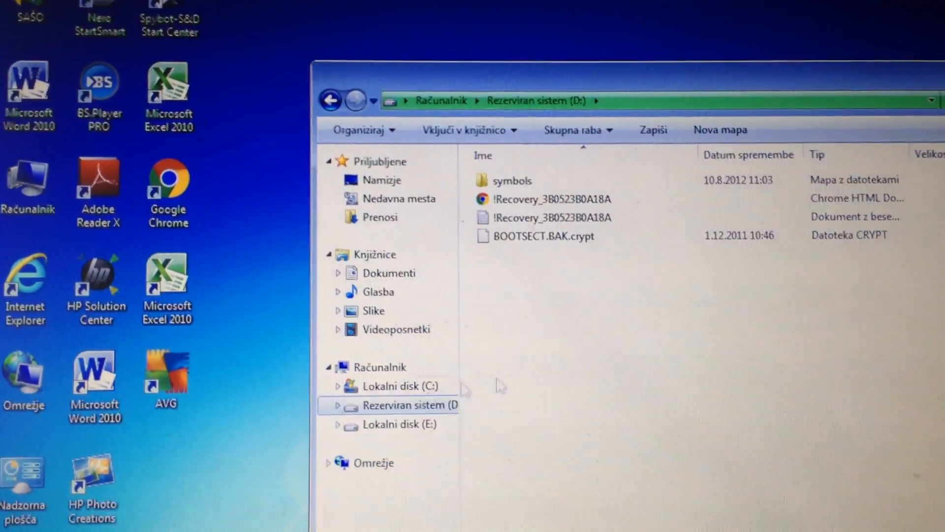
{"action": "left_click", "coordinate": [561, 235]}
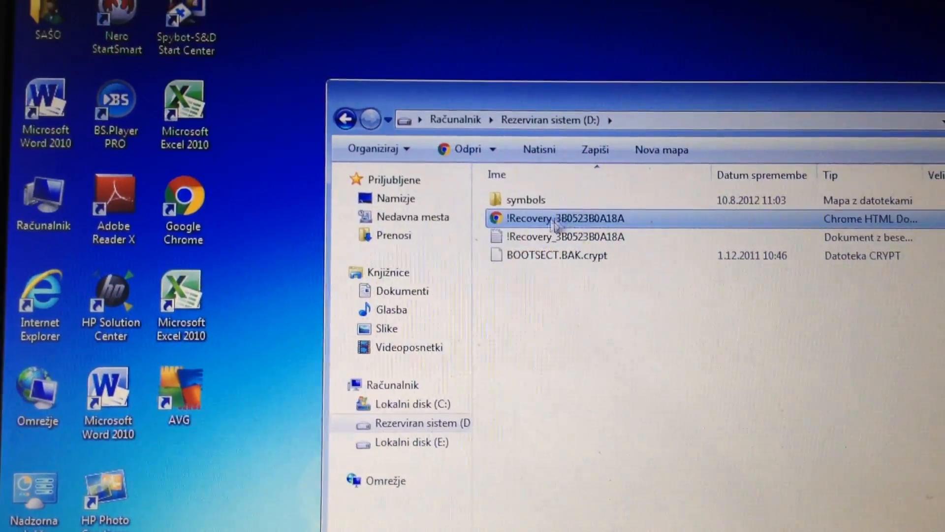
{"action": "left_click", "coordinate": [345, 120]}
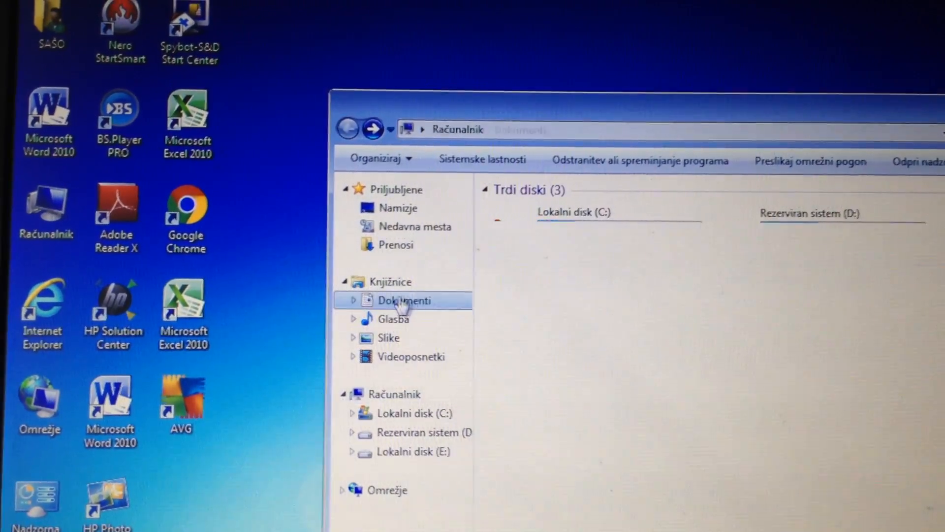
Browse the Documents library of .crypt files and launch the !Recovery_3B0523B0A18A HTML ransom note.
{"action": "double_click", "coordinate": [402, 300]}
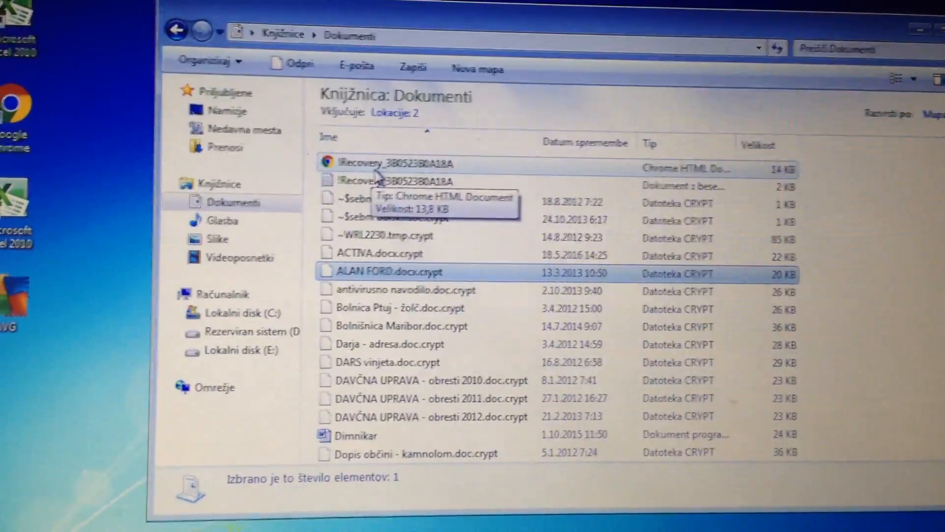
{"action": "scroll", "scroll_direction": "down", "scroll_amount": 3}
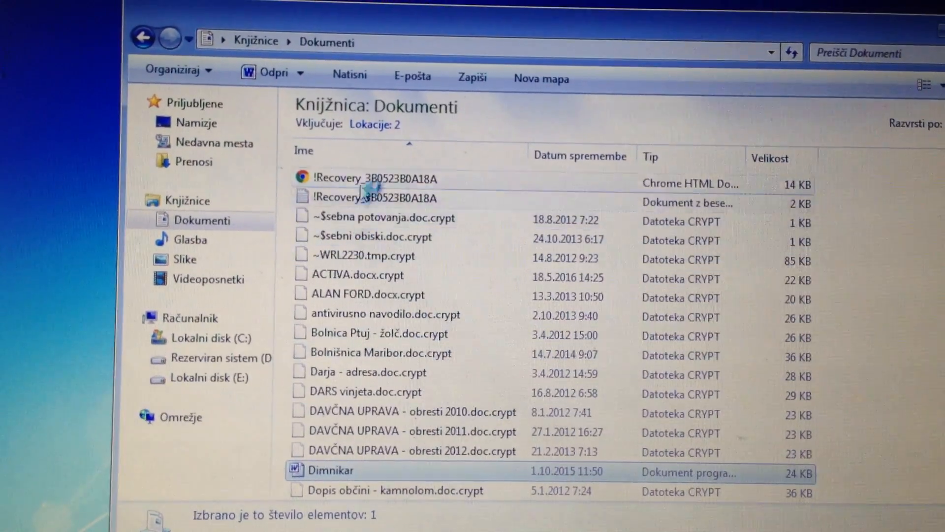
{"action": "mouse_move", "coordinate": [361, 185]}
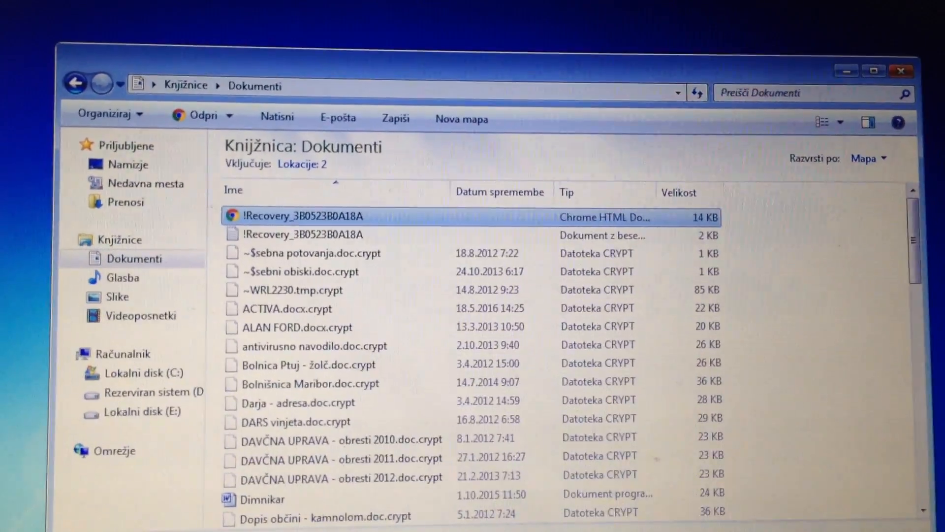
{"action": "double_click", "coordinate": [301, 216]}
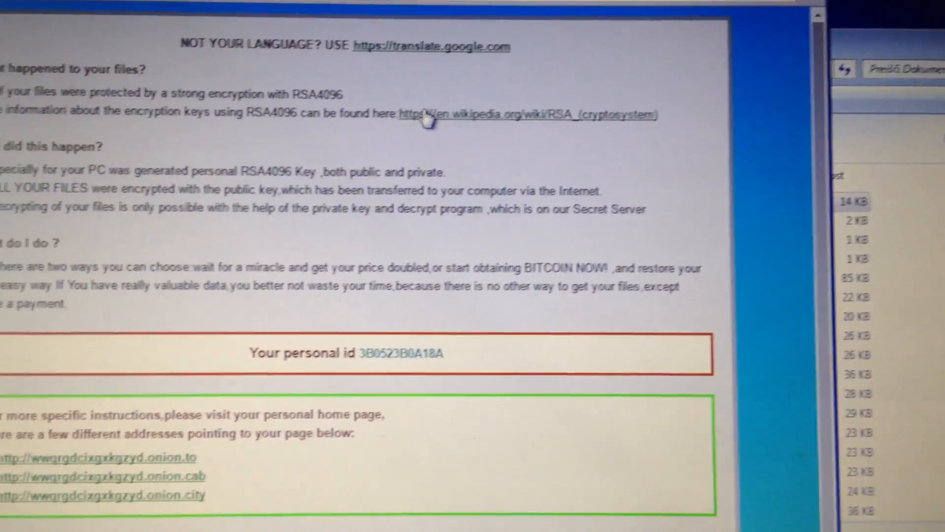
Copy the personal id from the ransom note and open the onion.to Decryption service link in a new tab.
{"action": "scroll", "scroll_direction": "down", "scroll_amount": 3}
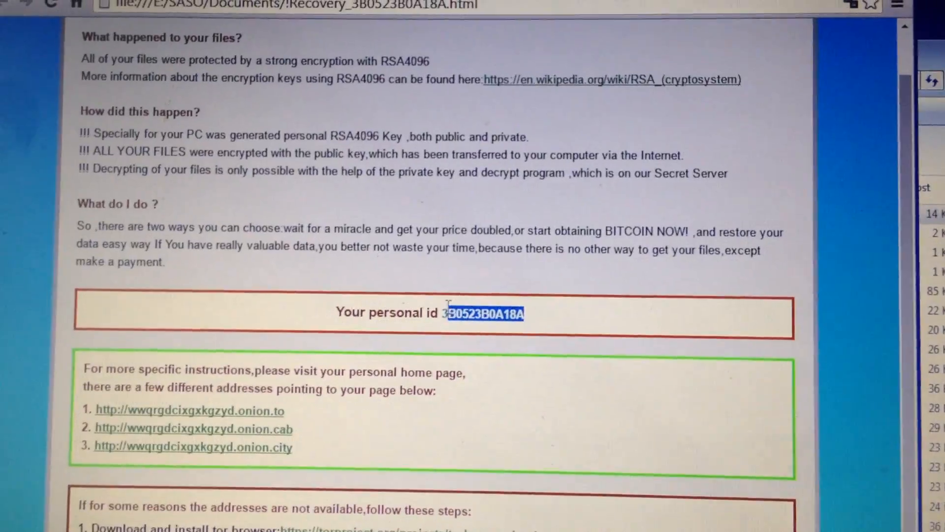
{"action": "right_click", "coordinate": [483, 312]}
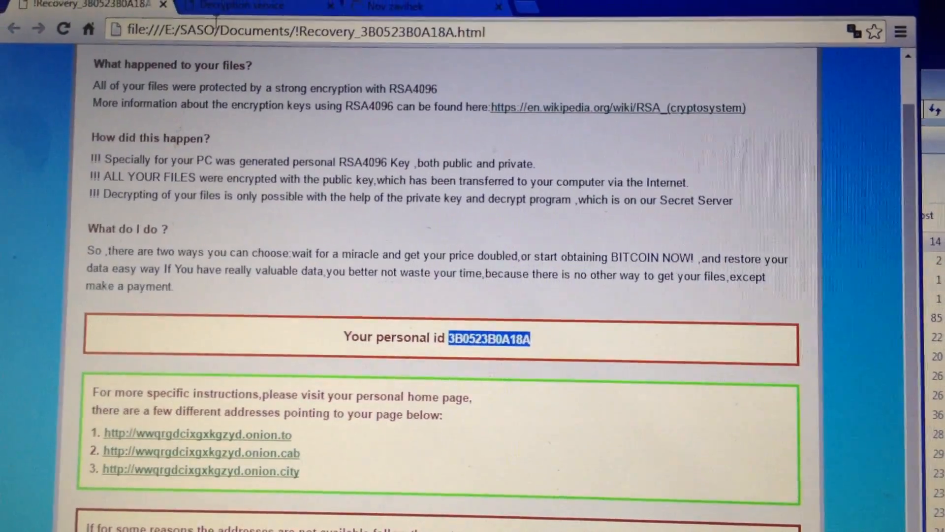
{"action": "right_click", "coordinate": [494, 181]}
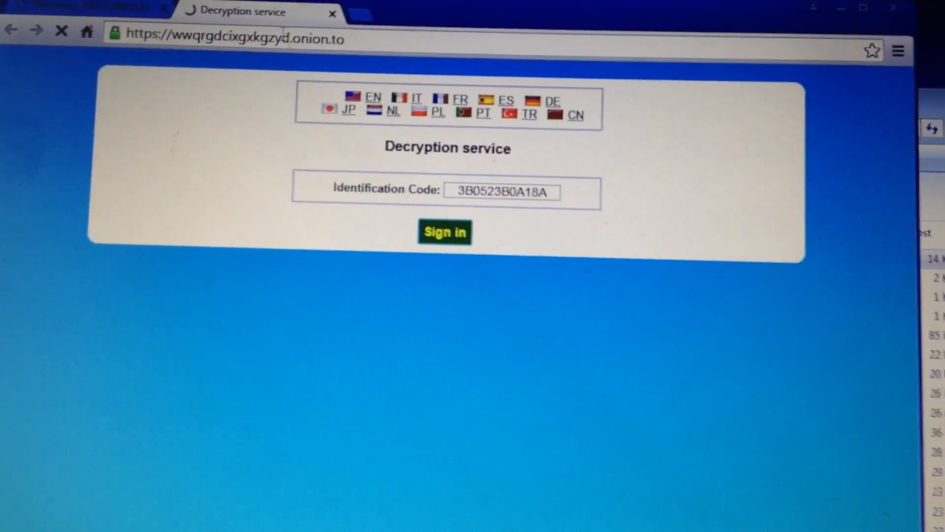
Sign in with the identification code and read the 500 USD Bitcoin payment instructions with countdown.
{"action": "left_click", "coordinate": [445, 232]}
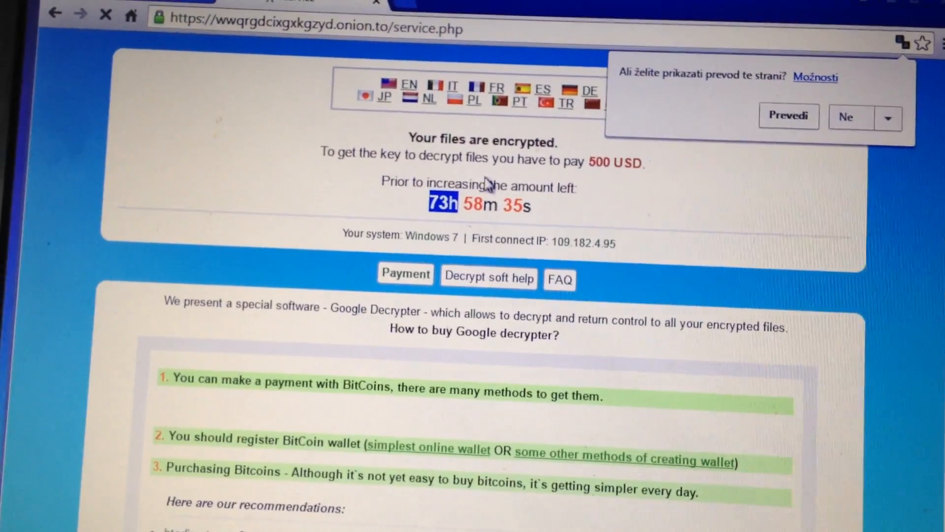
{"action": "scroll", "scroll_direction": "down", "scroll_amount": 3}
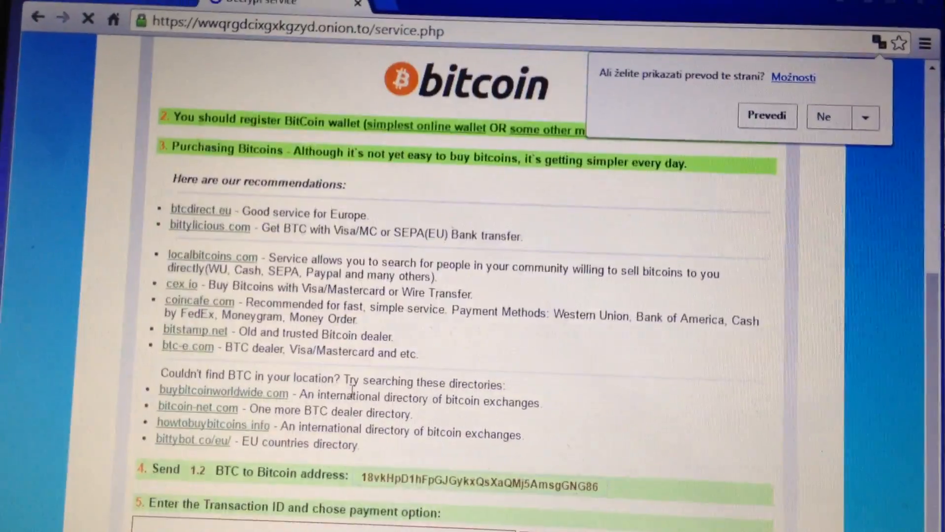
{"action": "scroll", "scroll_direction": "down", "scroll_amount": 3}
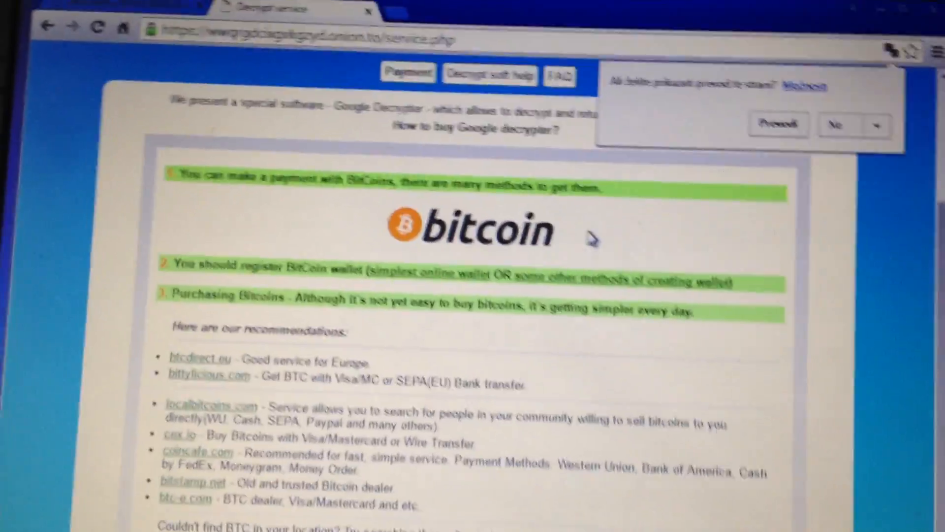
{"action": "scroll", "scroll_direction": "down", "scroll_amount": 3}
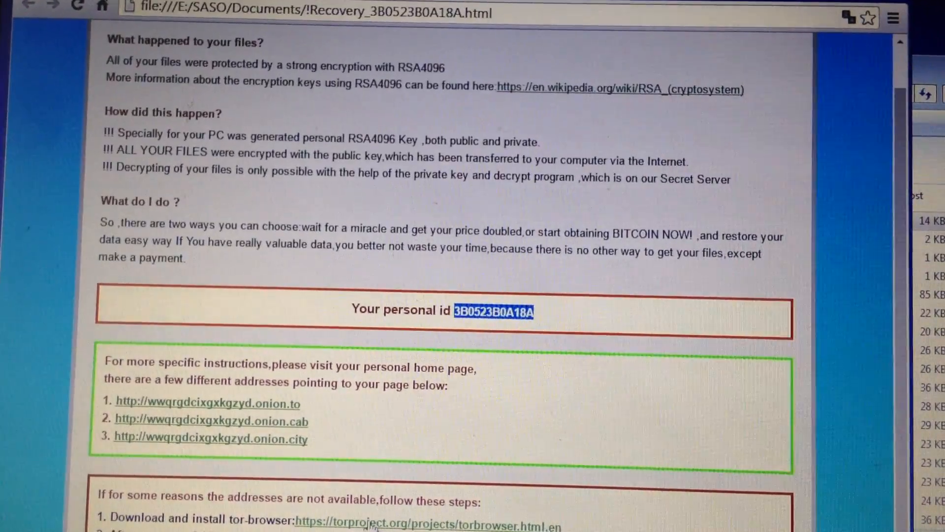
Load the onion.cab mirror of the personal page, then revisit the 500 USD payment page and scroll through it.
{"action": "left_click", "coordinate": [208, 420]}
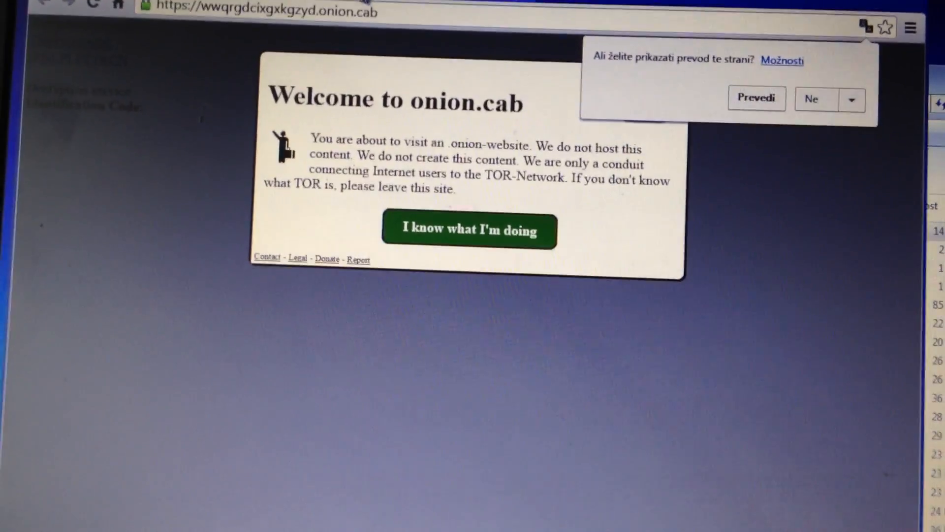
{"action": "left_click", "coordinate": [469, 231]}
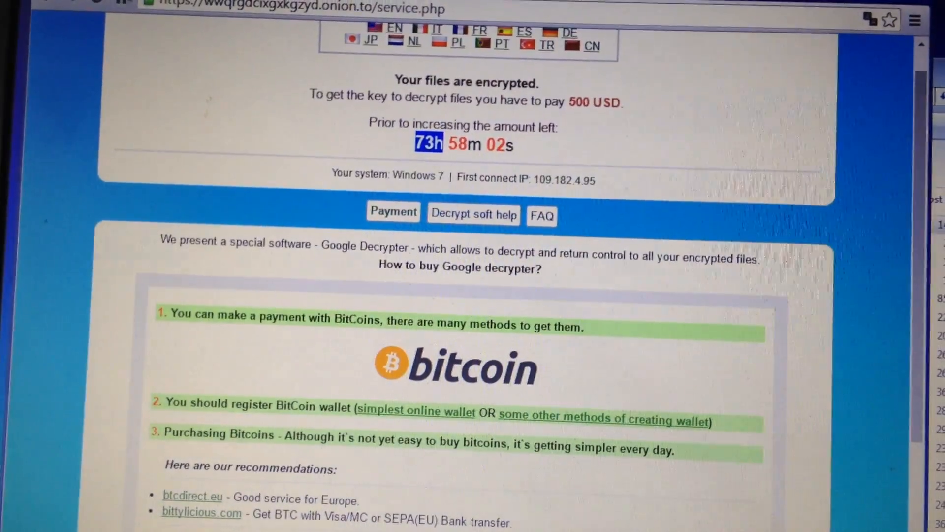
{"action": "scroll", "scroll_direction": "down", "scroll_amount": 3}
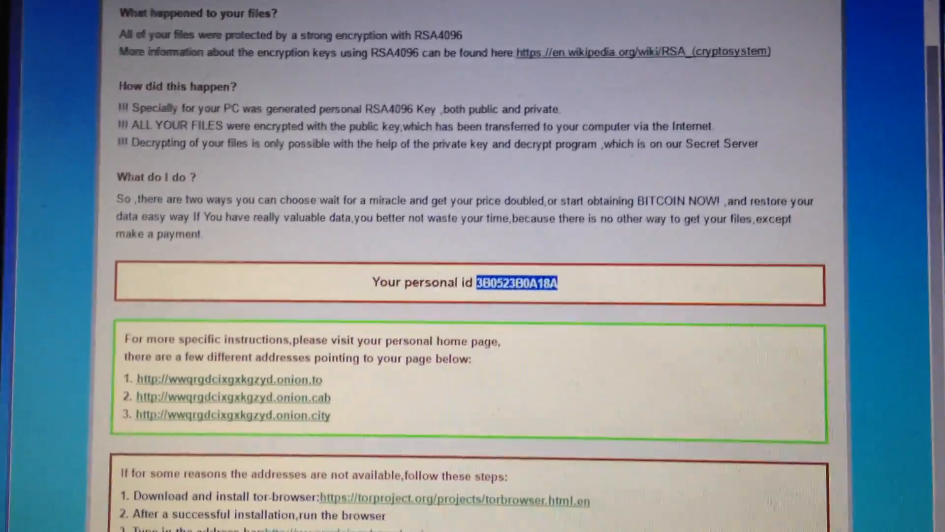
{"action": "scroll", "scroll_direction": "down", "scroll_amount": 3}
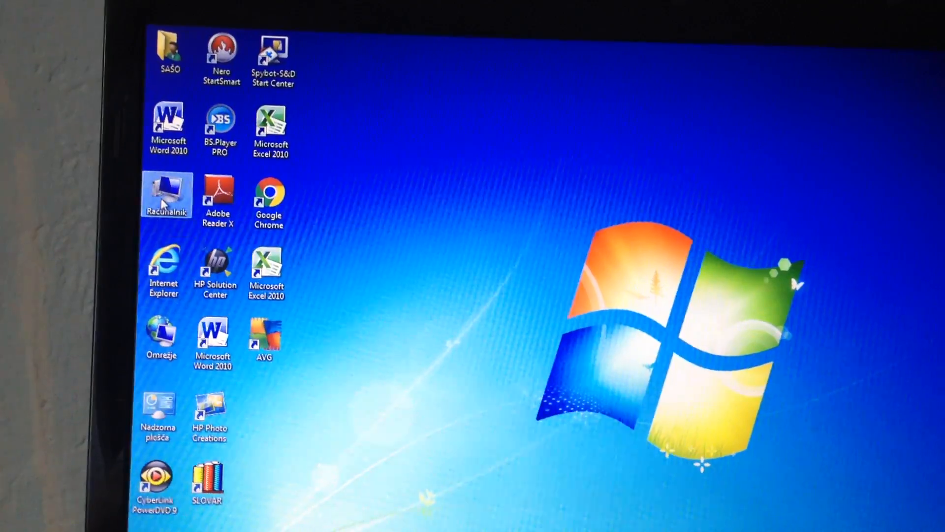
Reopen the Documents library and select the unencrypted Dimnikar Word document among the .crypt files.
{"action": "double_click", "coordinate": [167, 193]}
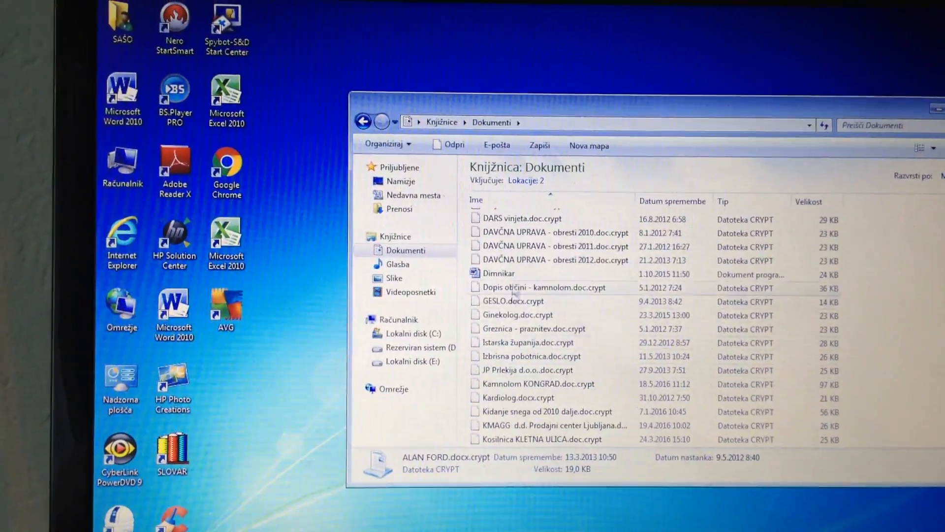
{"action": "left_click", "coordinate": [498, 273]}
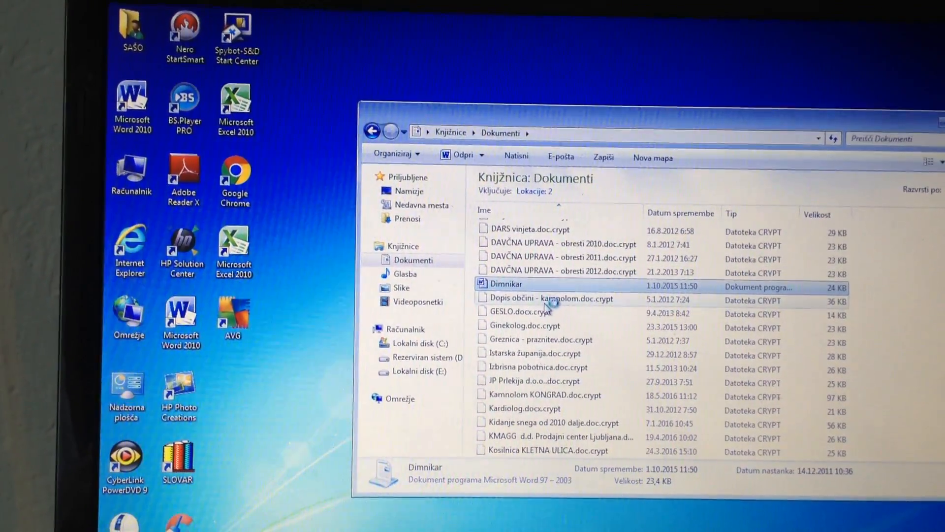